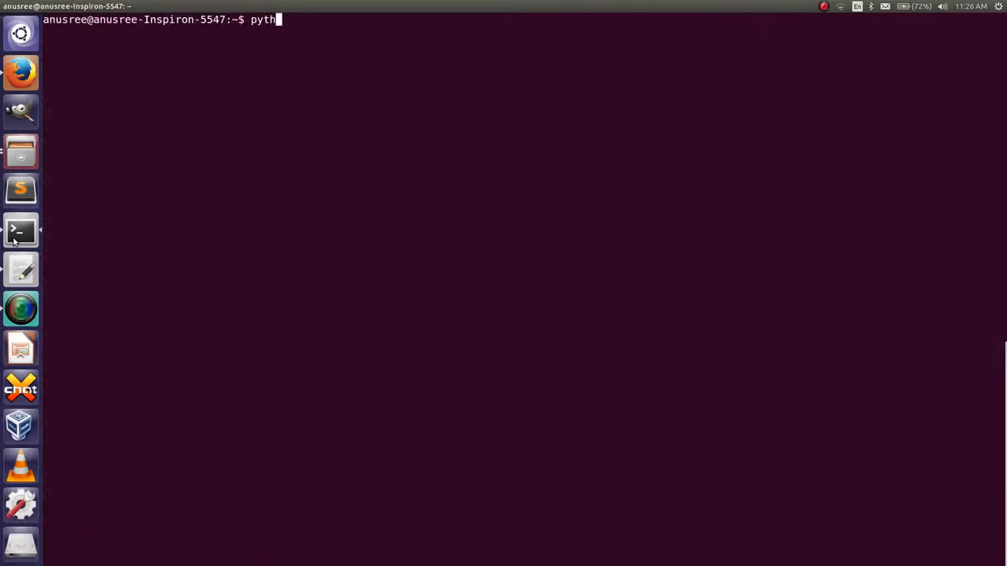
Start the Python interpreter and define the list l = [1, 2, 3, 4, 5, 6].
key("Return")
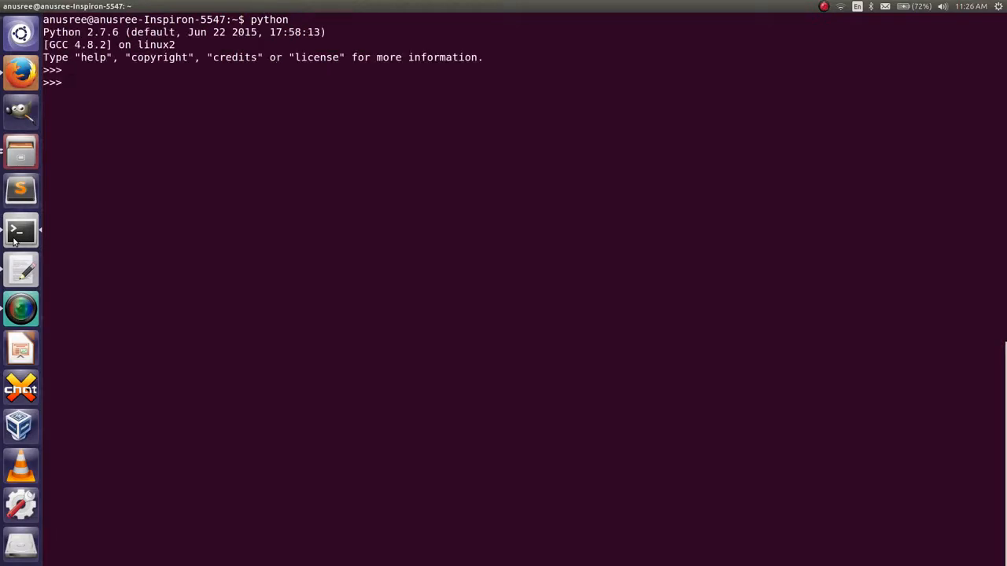
type("l")
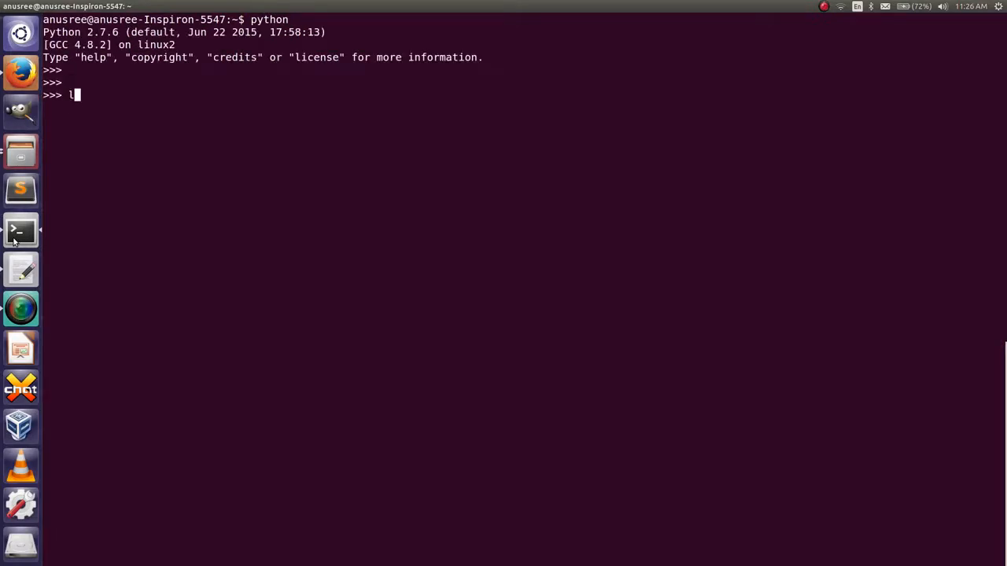
type("= []")
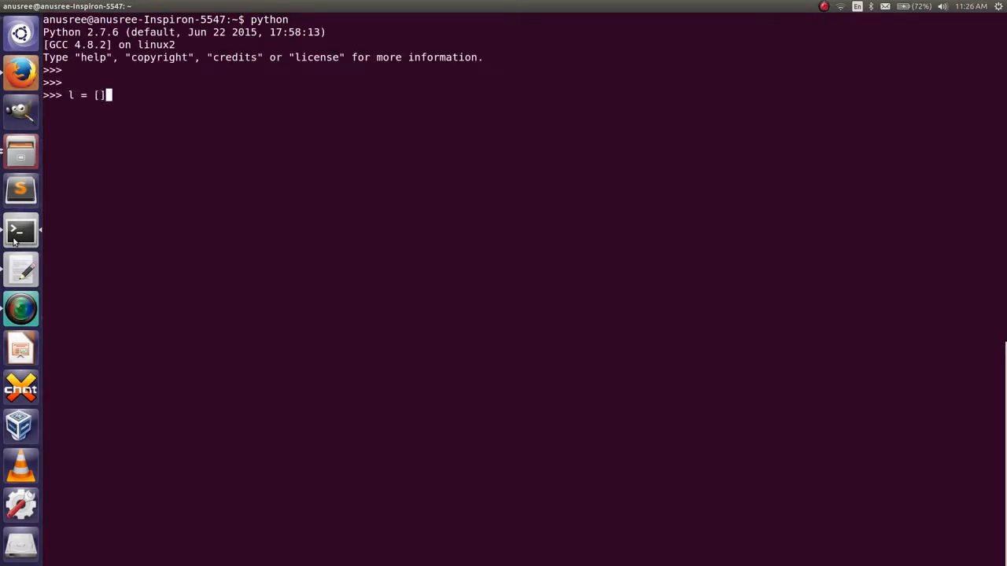
type("1, 2")
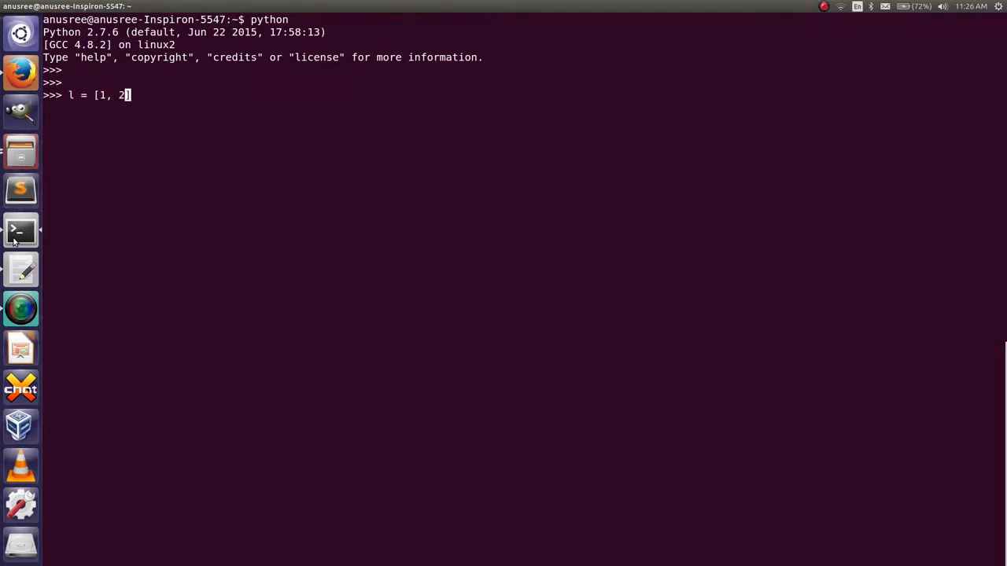
type(", 3, 4,")
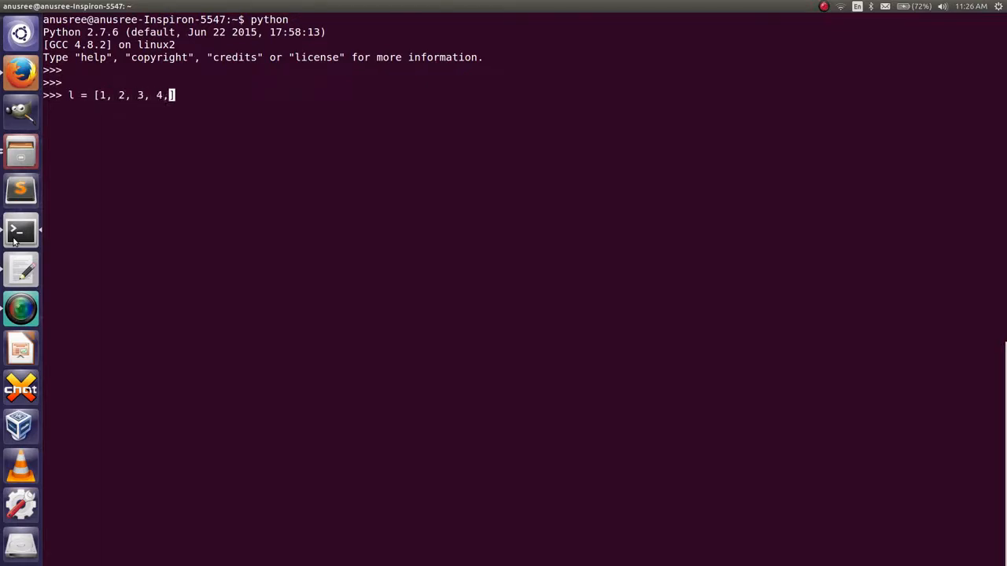
type("5, 6")
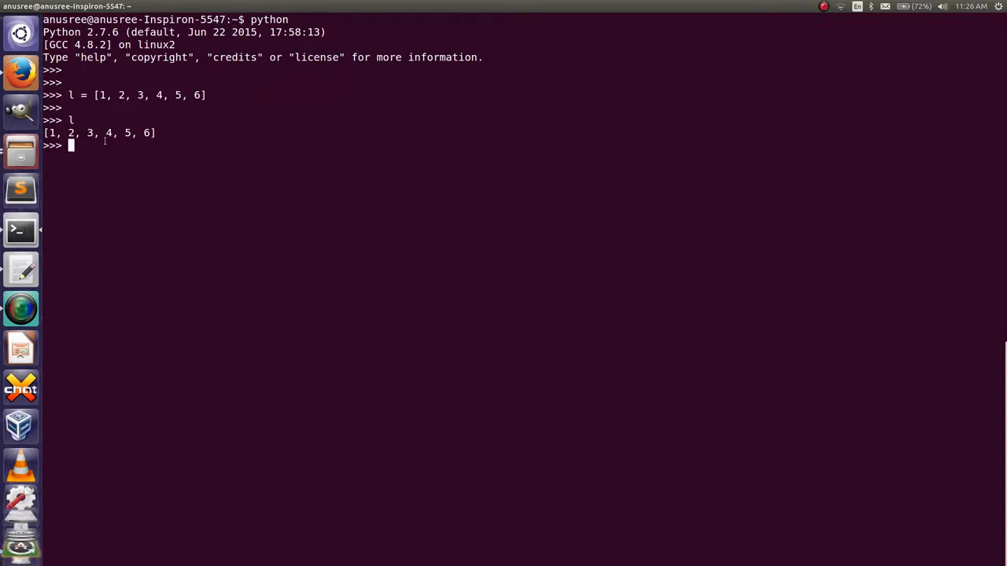
Enter the loop header for i in l: and move to its indented body.
key("Return")
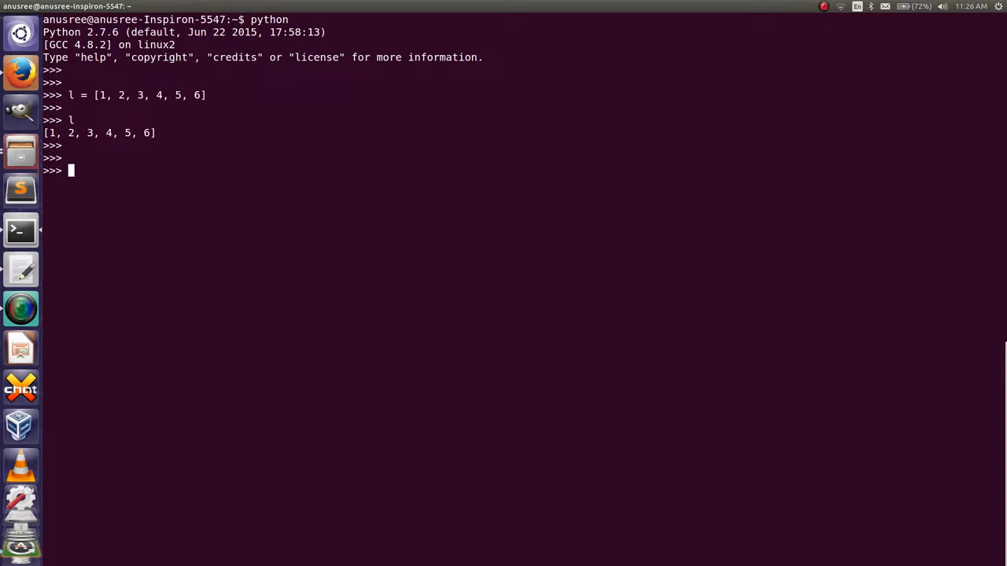
type("f")
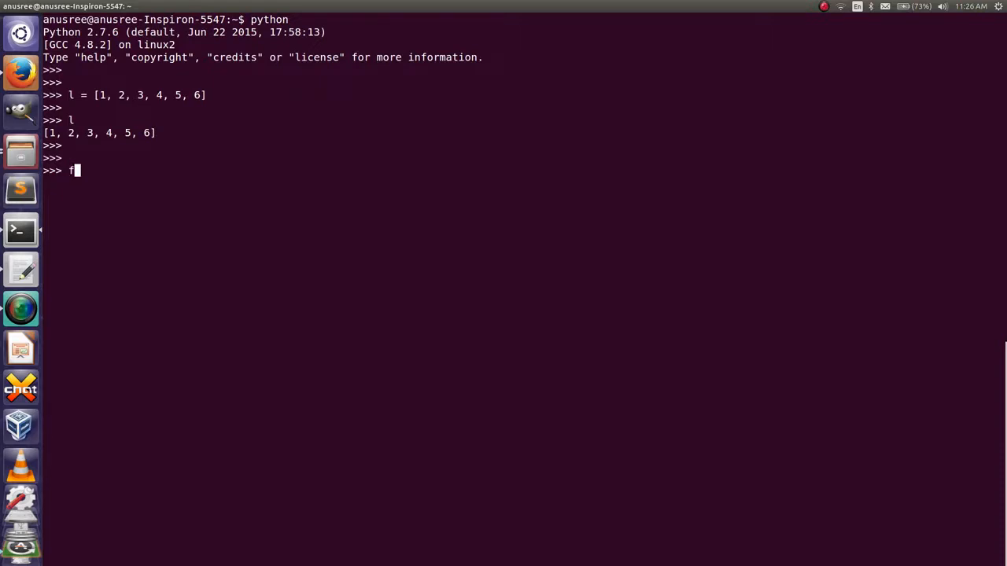
type("or i in l")
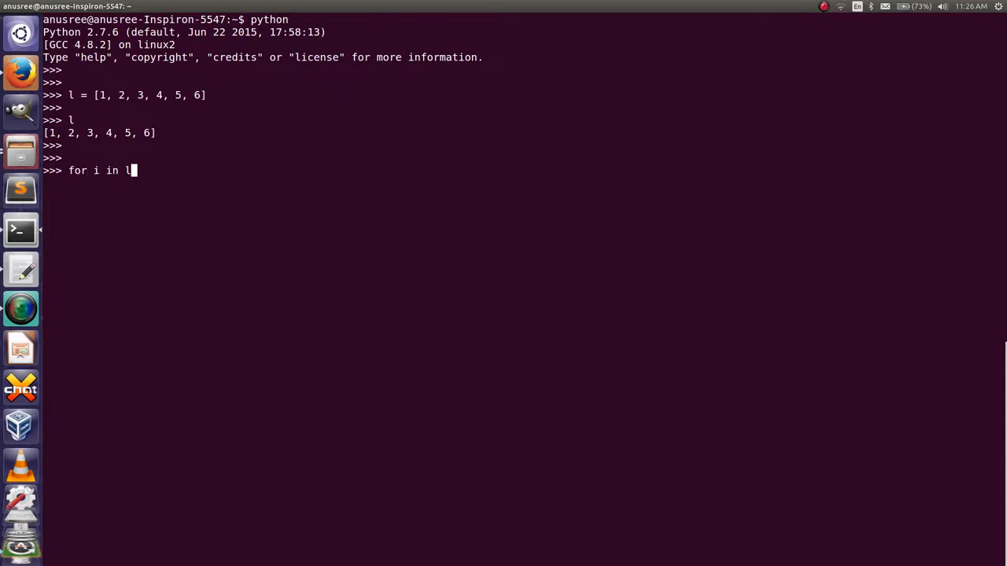
key("Return")
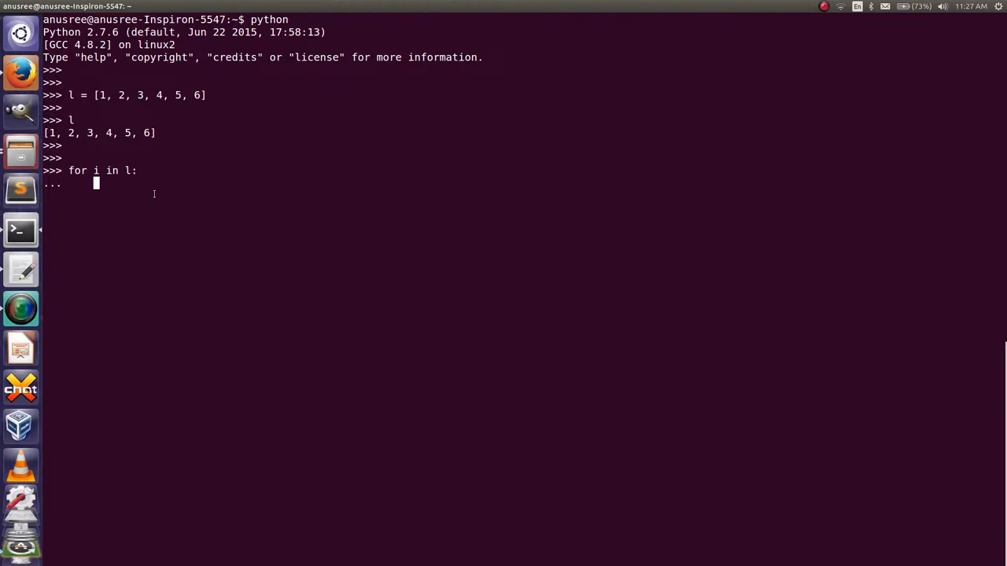
Write the condition if (i % 2) == 0: inside the loop.
type("if")
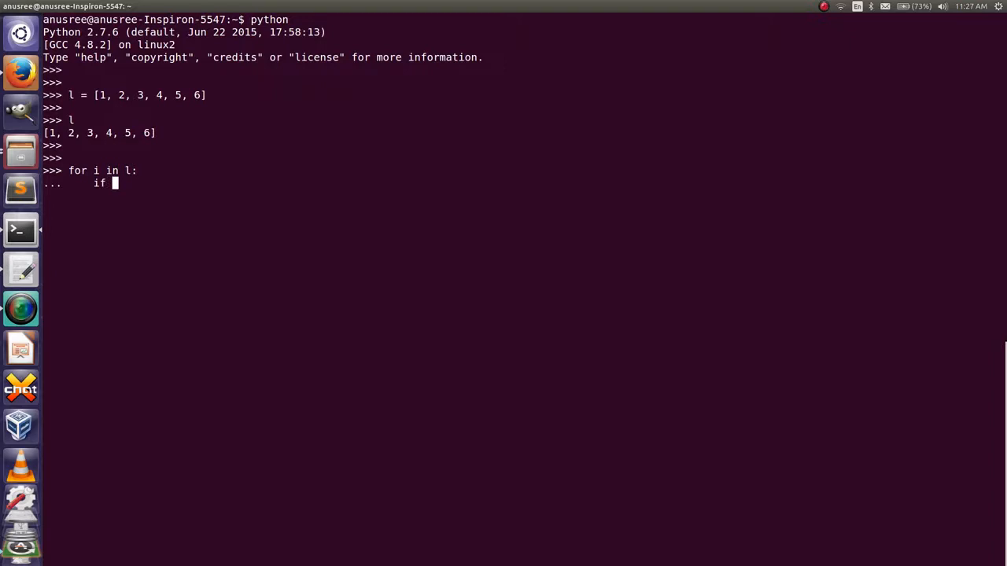
type("()")
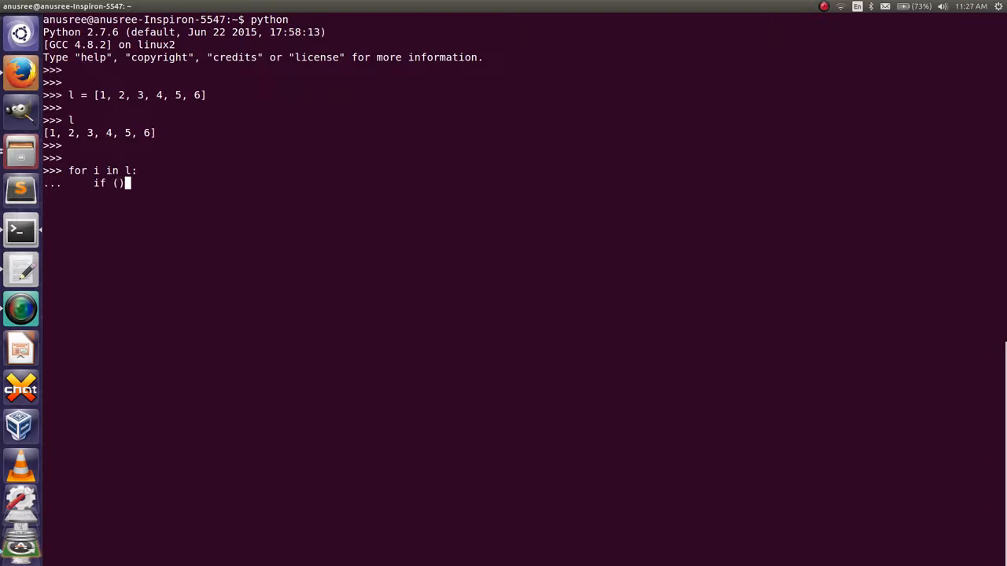
type("i")
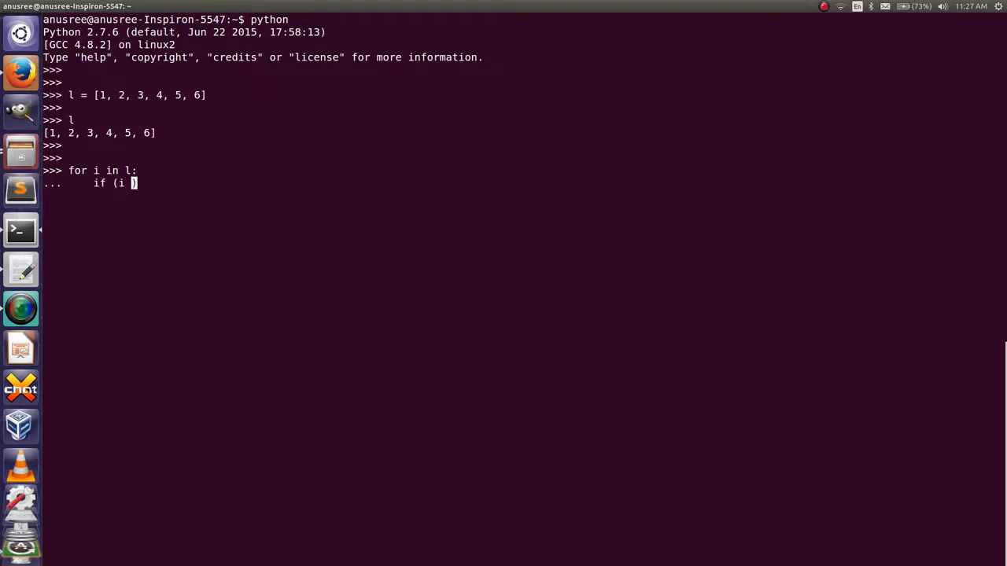
type("%")
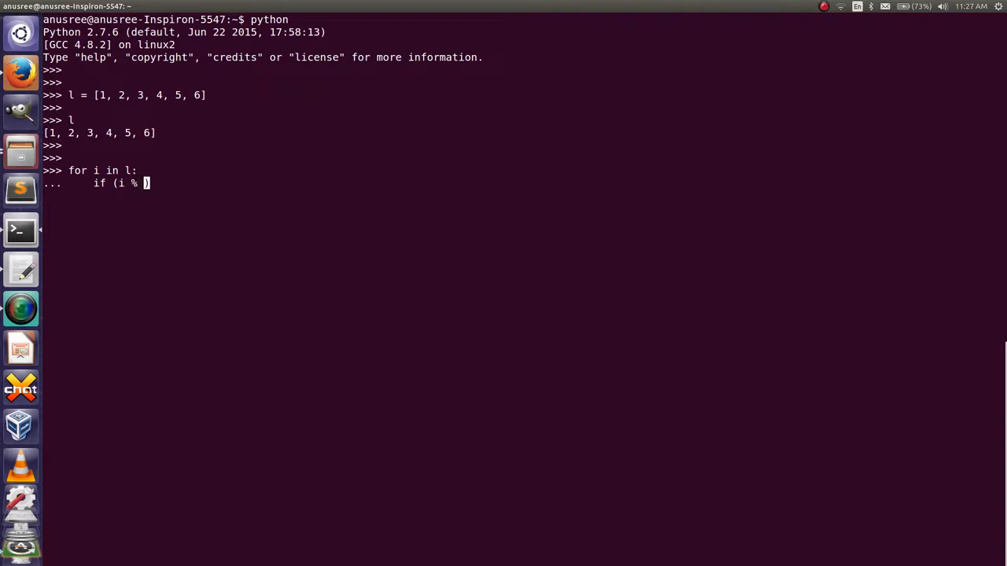
type("2")
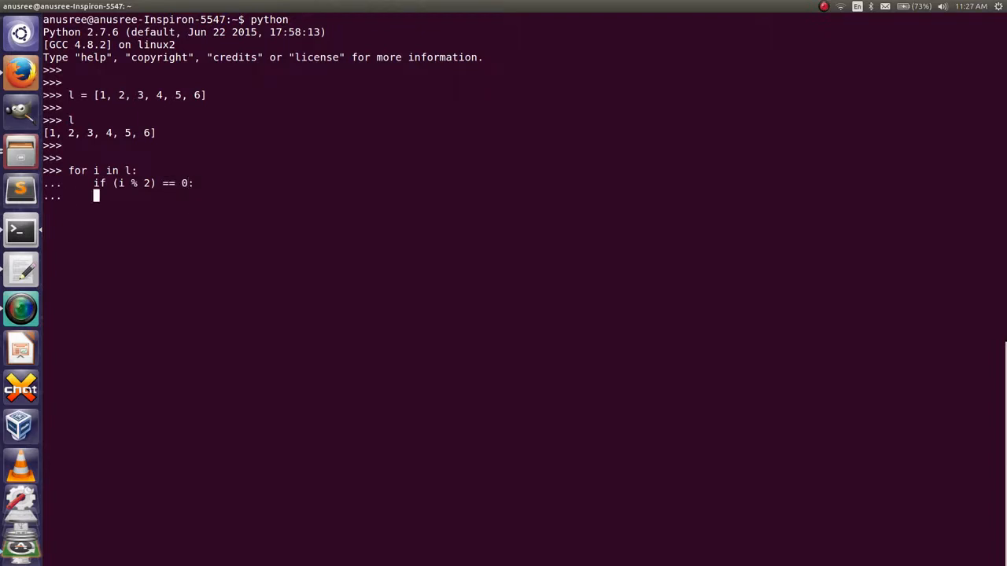
Add the line print i, "is even." under the condition.
type("print")
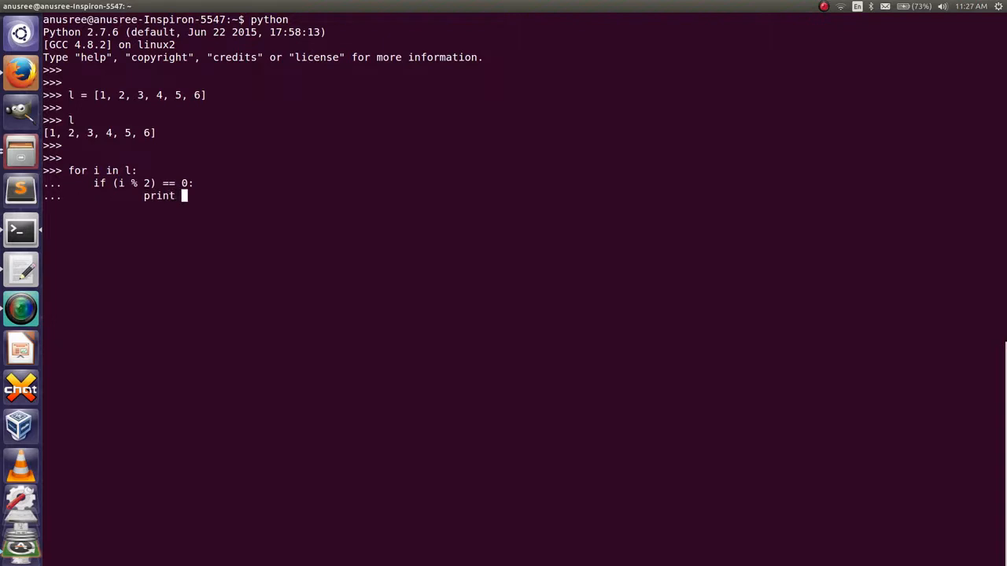
type("i,")
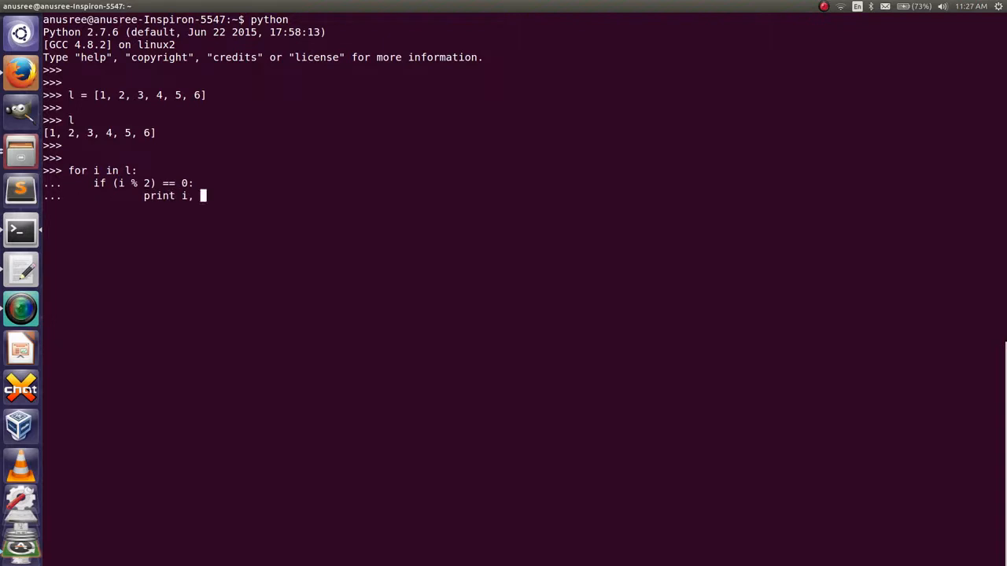
type("\"")
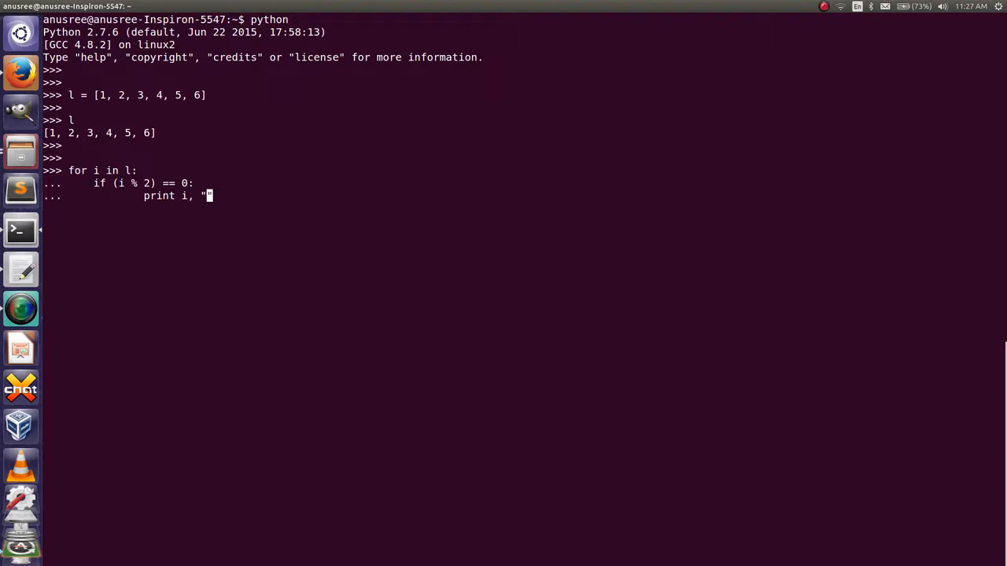
type("is ev")
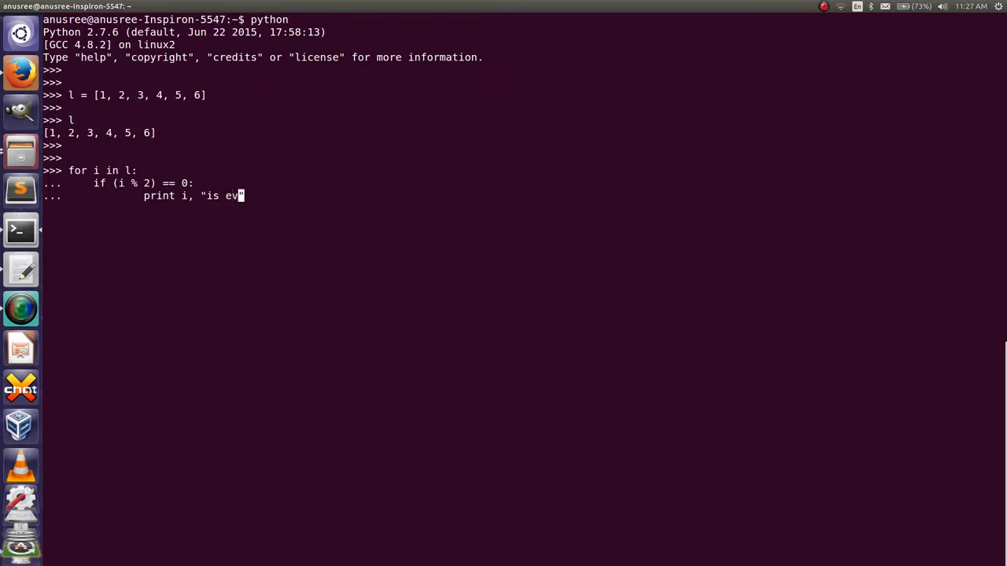
type("en.")
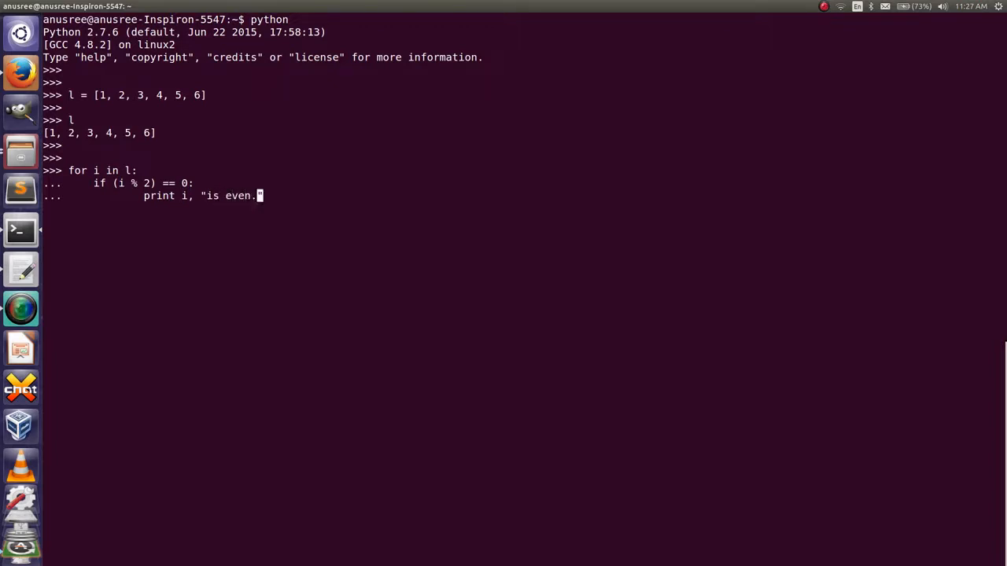
key("Return")
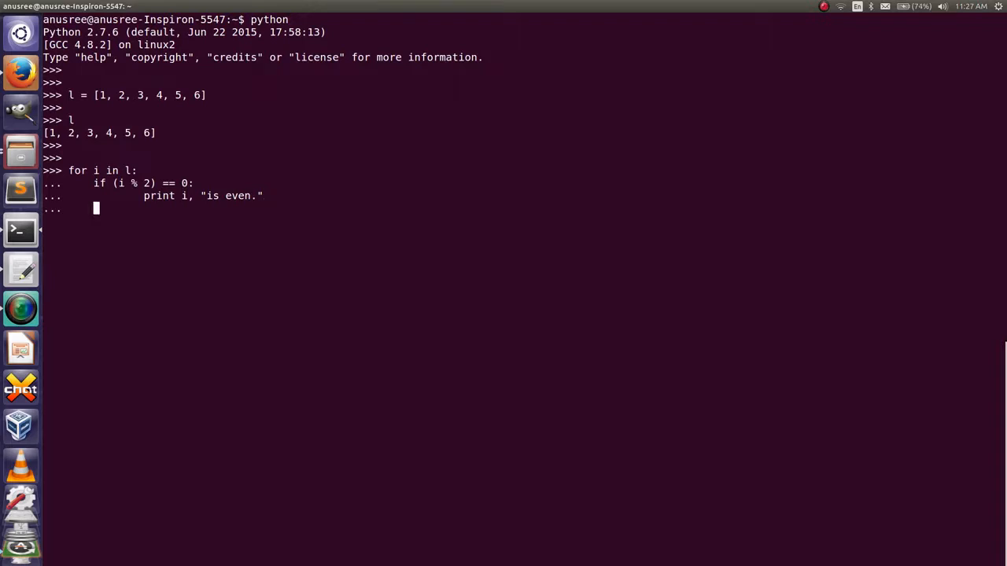
Add an else branch with print i, "is odd.".
type("else:")
type("print")
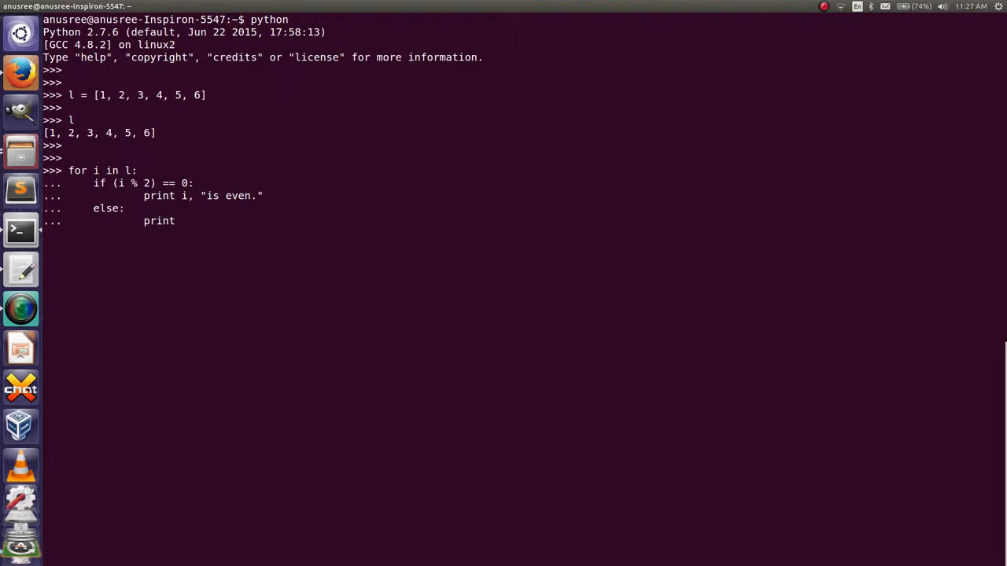
type("i,")
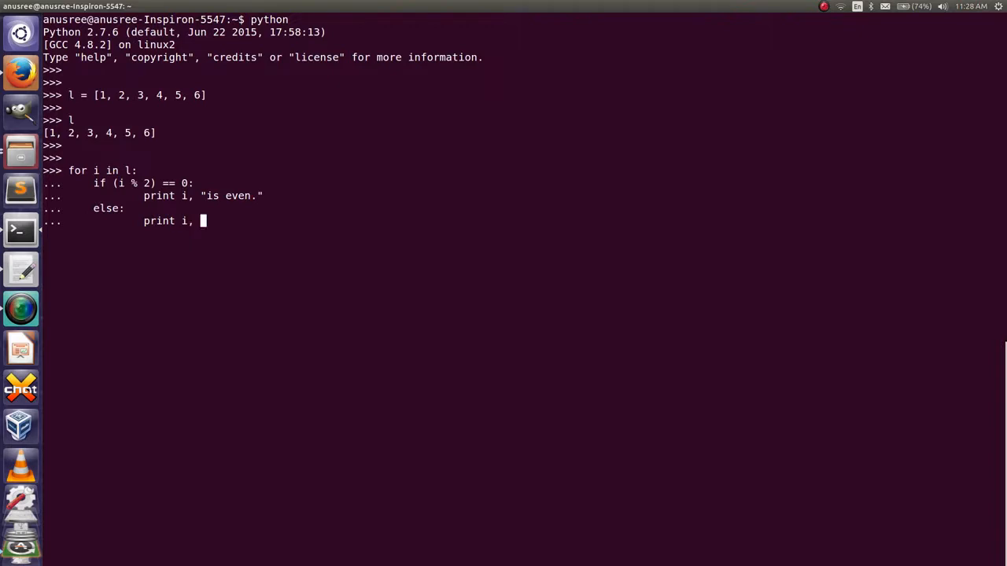
type("\"is od")
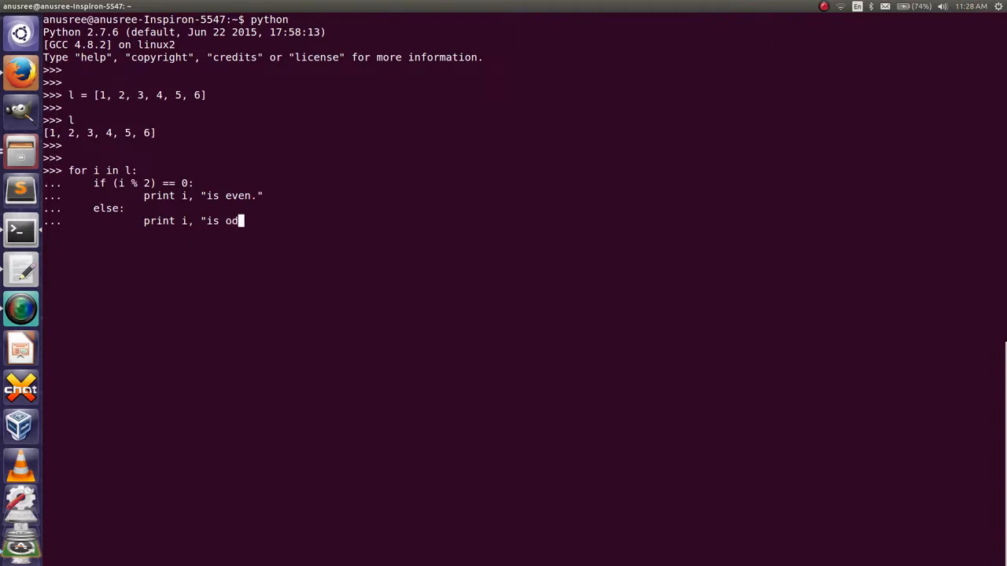
type("d.")
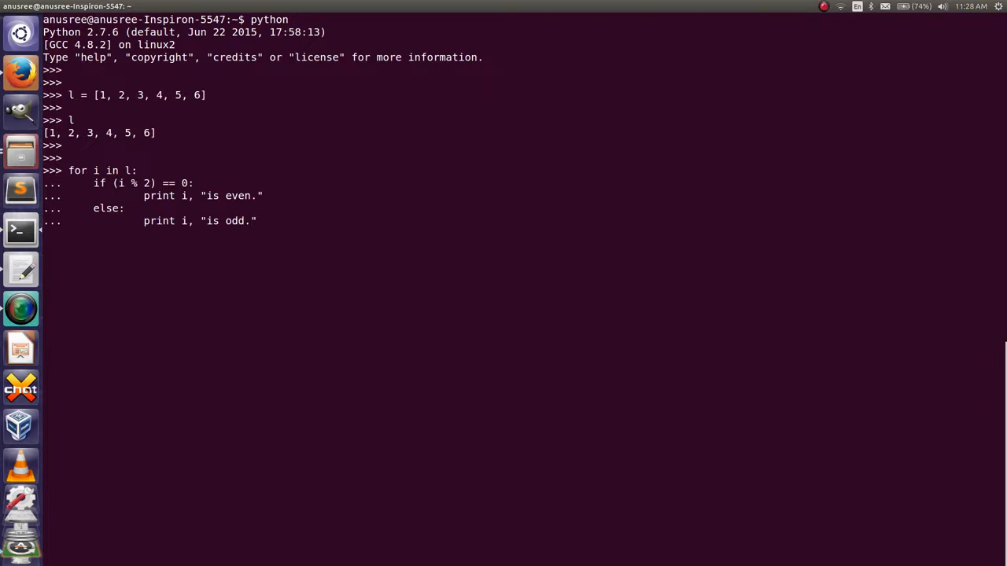
key("Return")
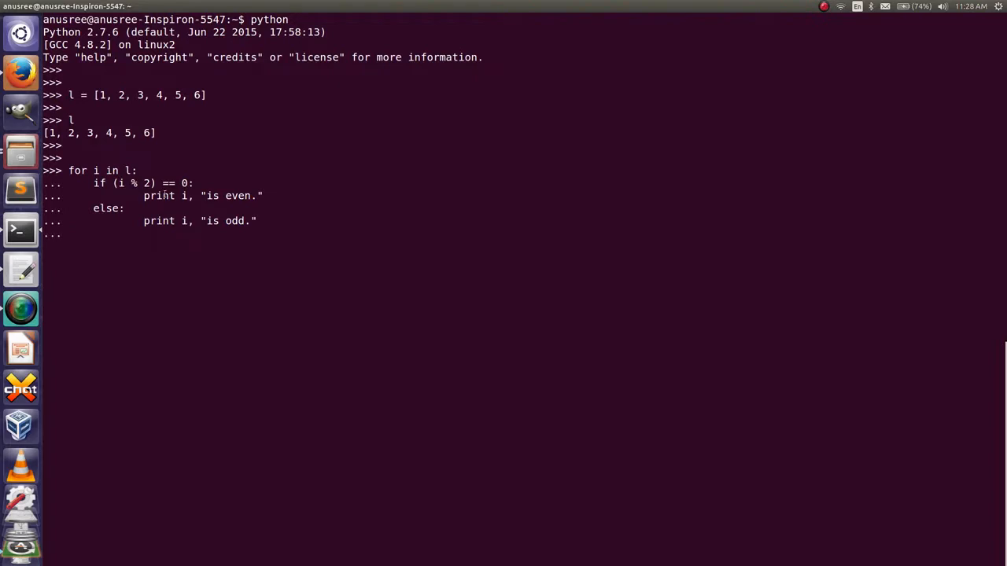
Execute the loop so 1 through 6 print with their odd/even labels.
left_click_drag(93, 182, 213, 195)
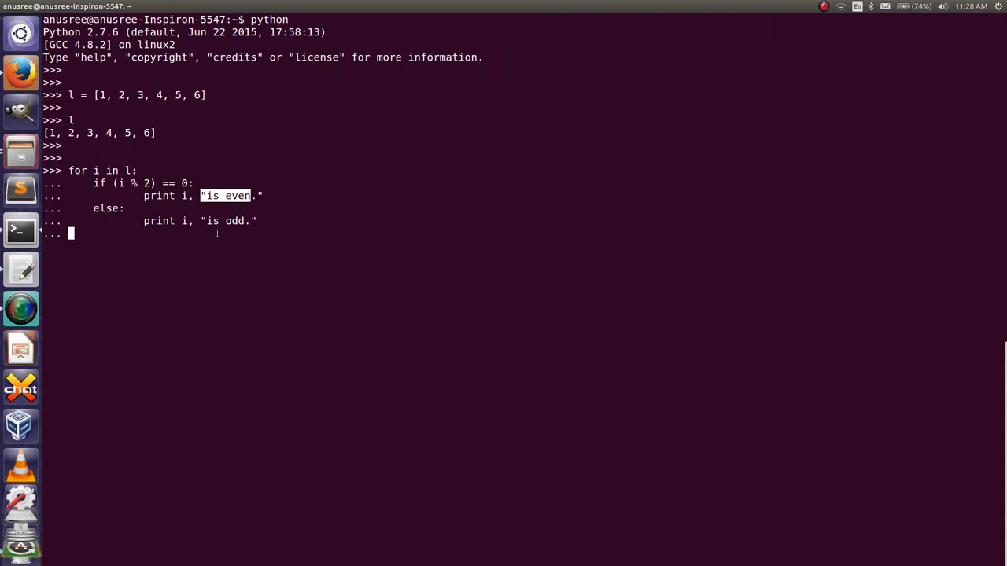
key("Return")
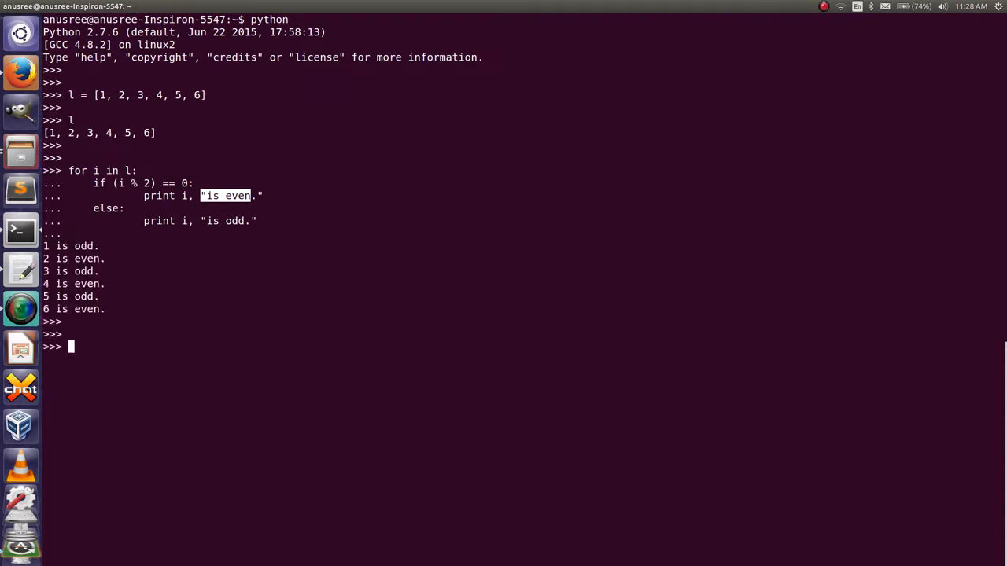